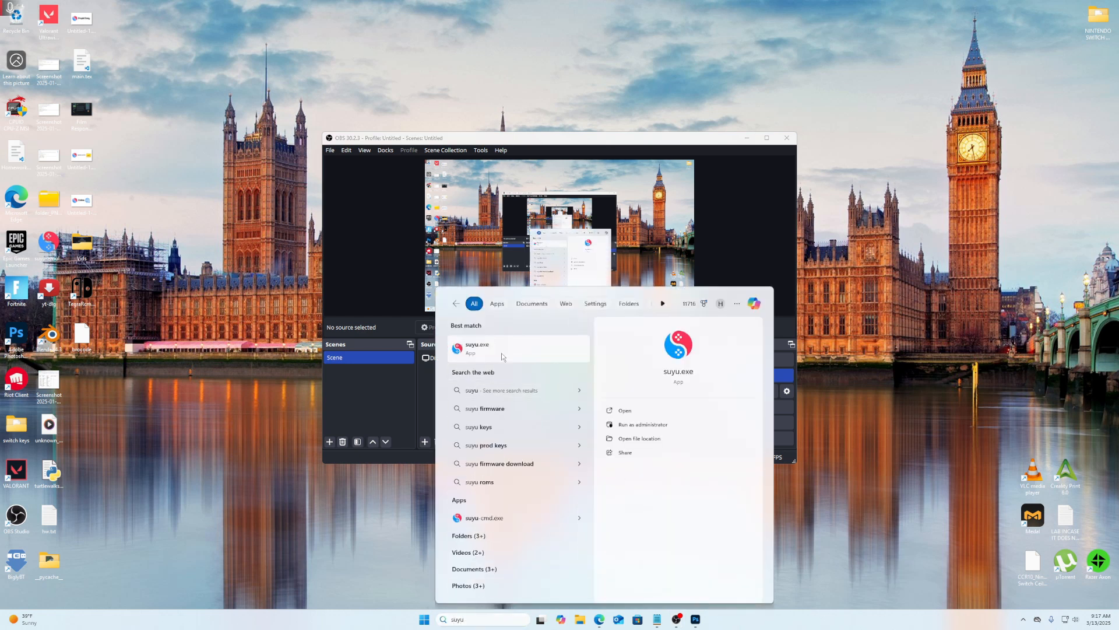
Launch suyu.exe from the Start menu search results for 'suyu'
left_click(477, 347)
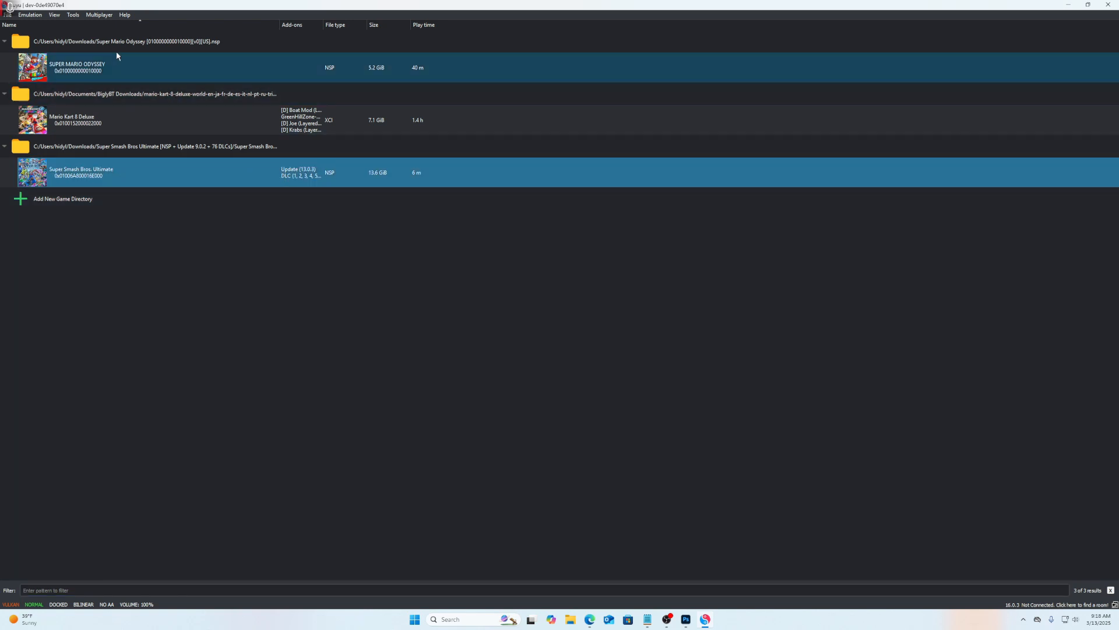
left_click(30, 14)
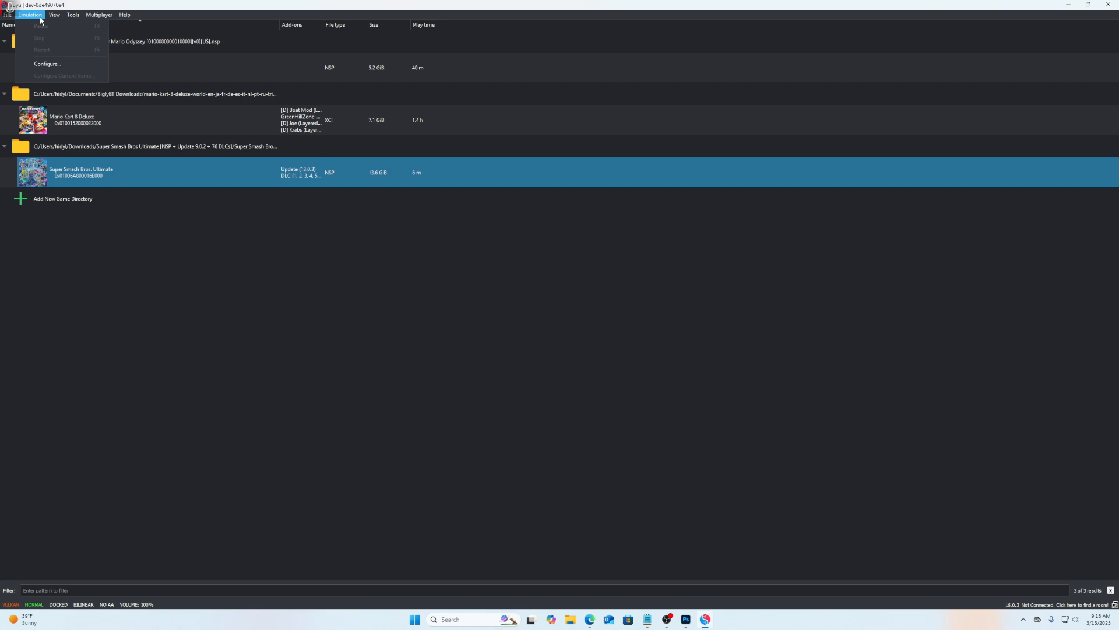
left_click(72, 14)
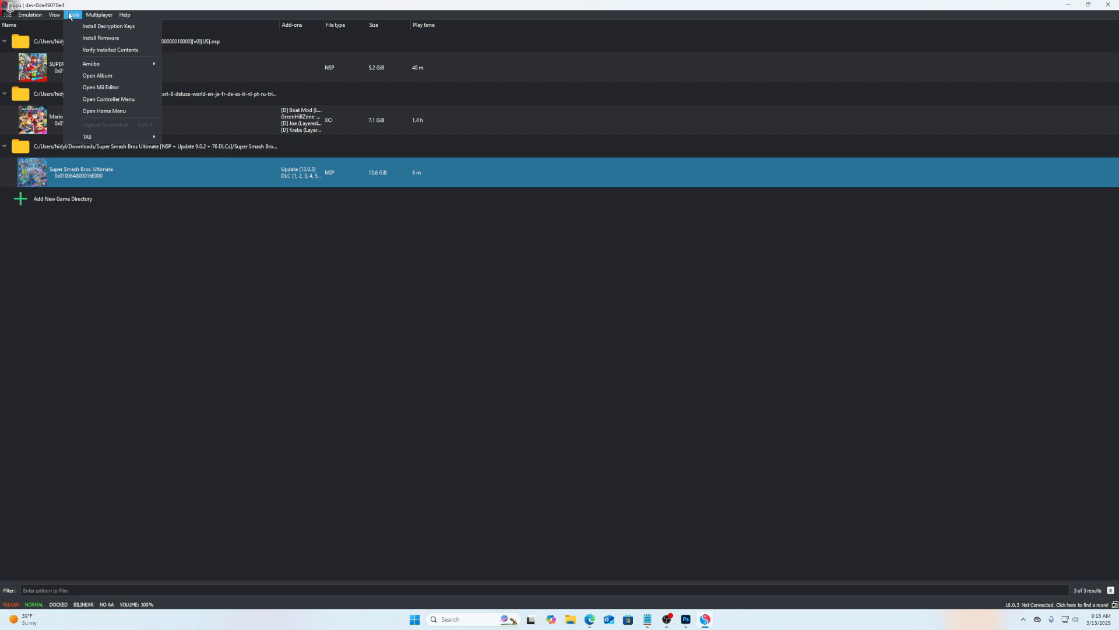
left_click(101, 37)
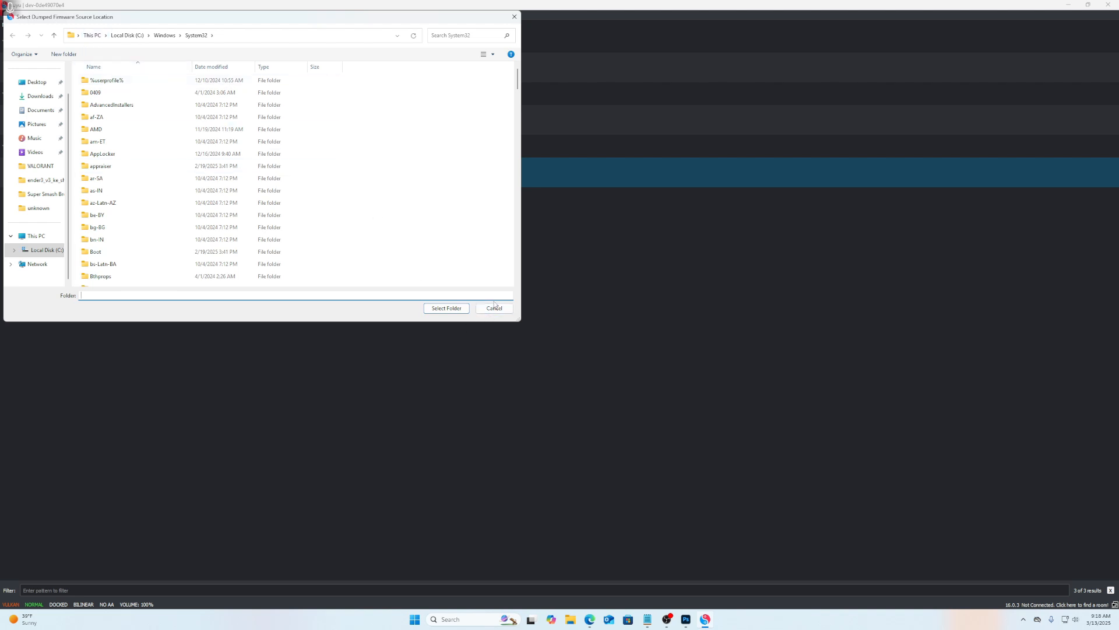
left_click(493, 308)
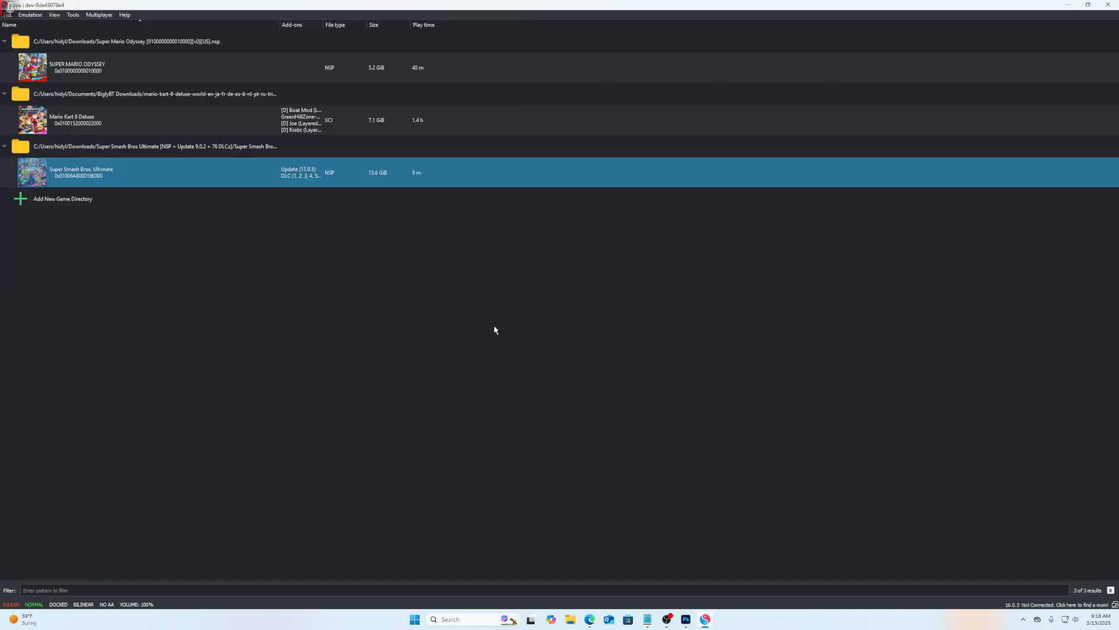
mouse_move(482, 265)
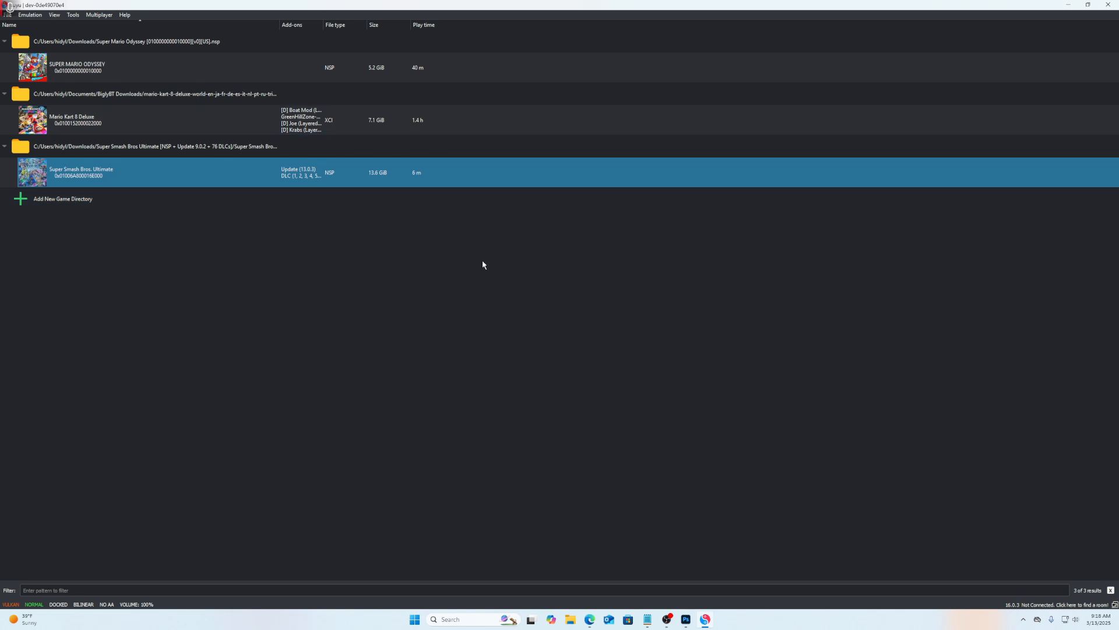
mouse_move(384, 182)
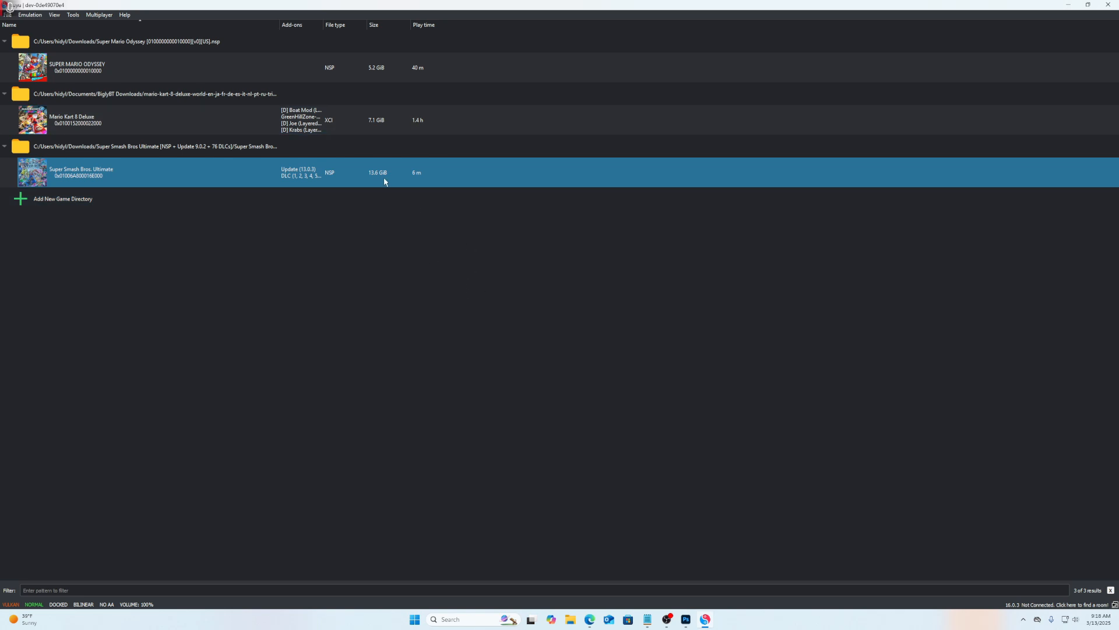
left_click(72, 14)
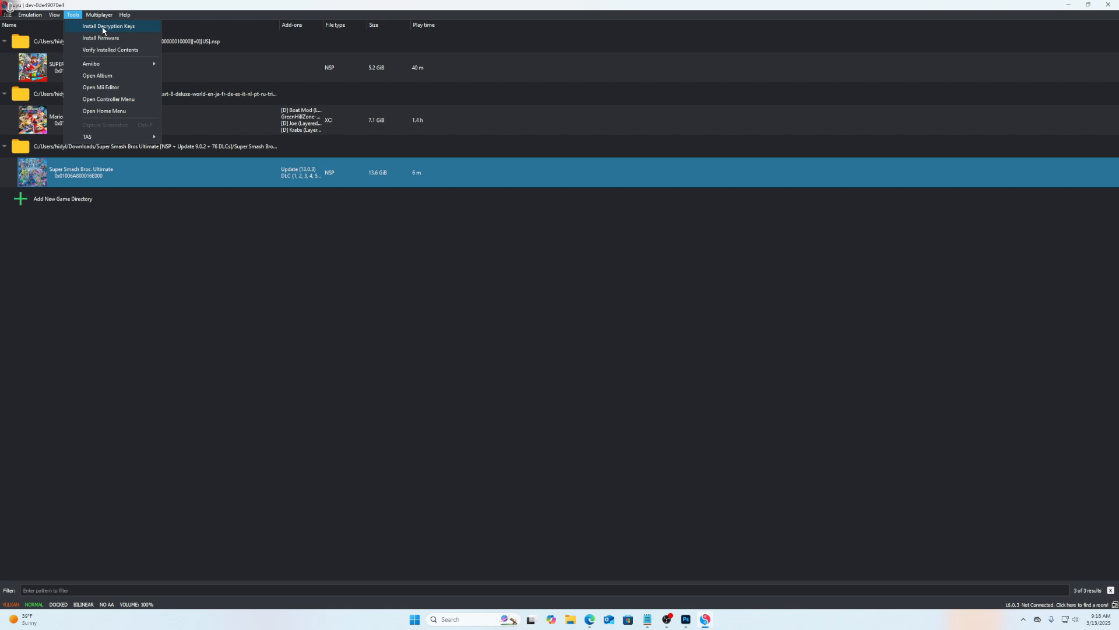
left_click(109, 26)
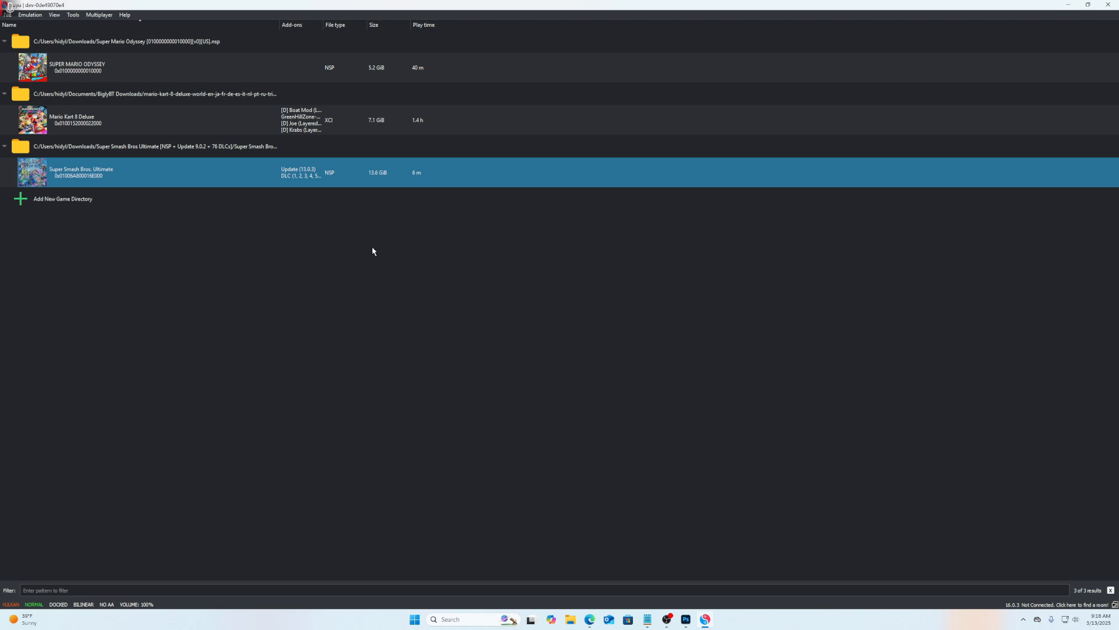
mouse_move(276, 231)
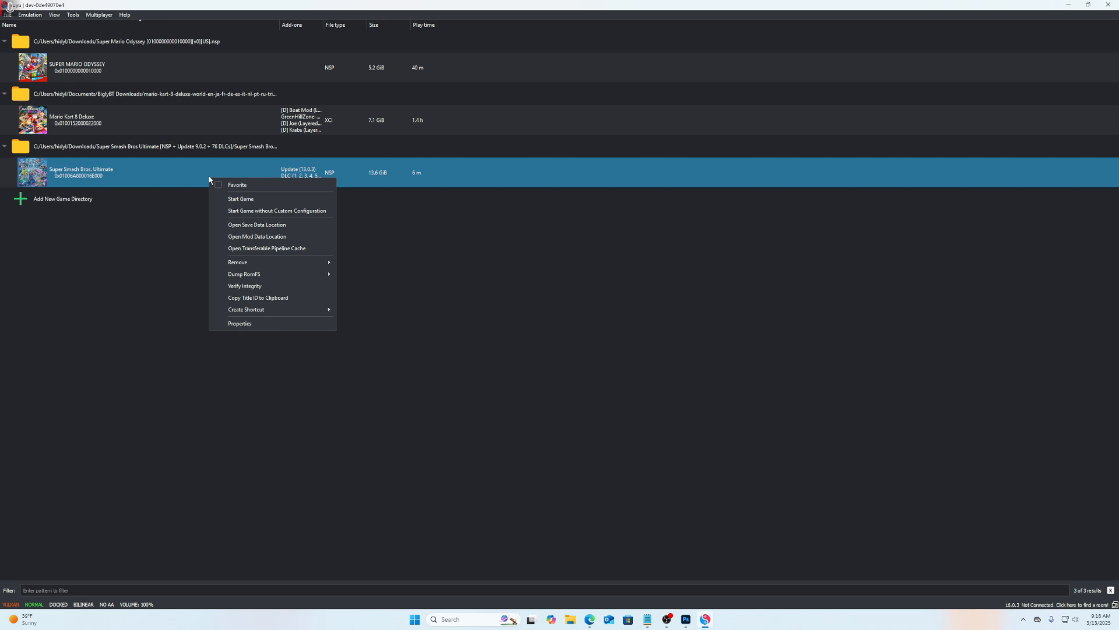
mouse_move(243, 272)
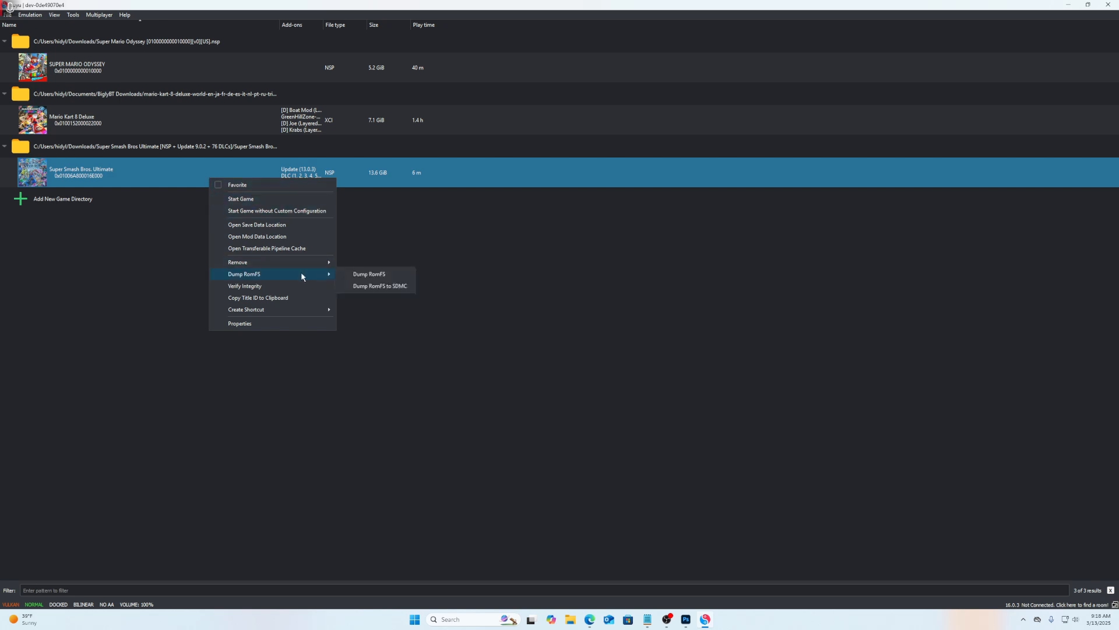
Dump Super Smash Bros. Ultimate's RomFS with the Program target in Full mode
left_click(379, 277)
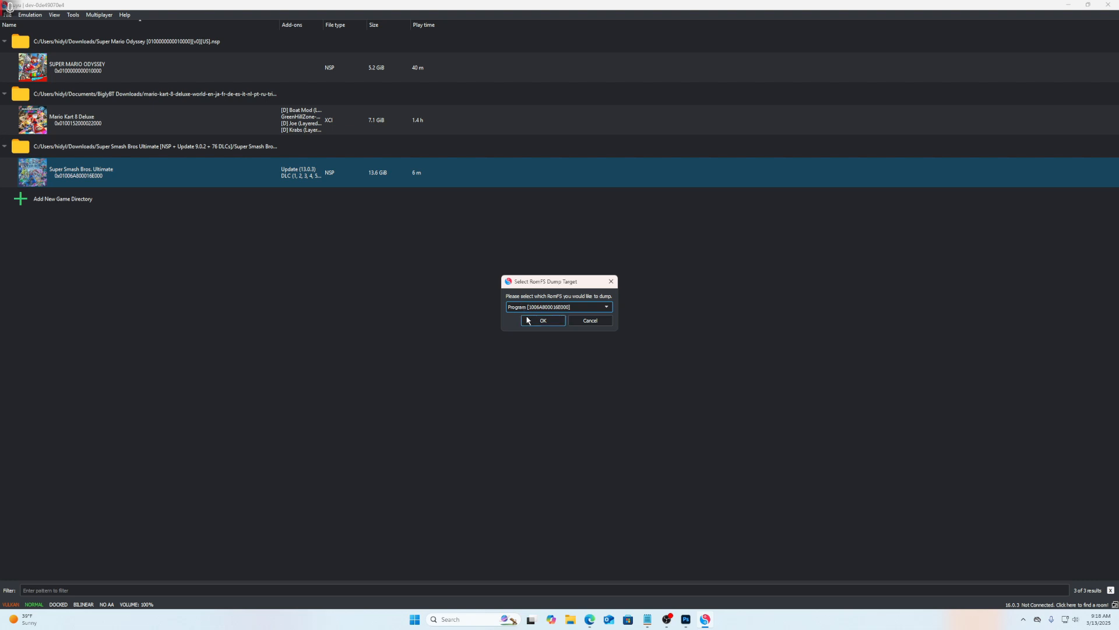
left_click(543, 320)
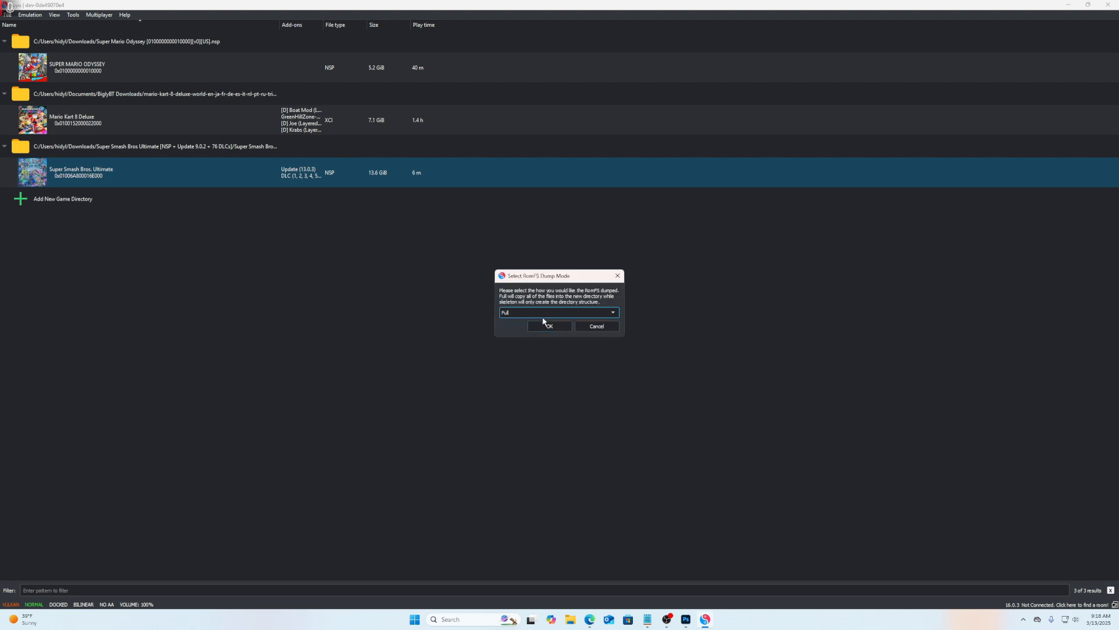
left_click(549, 326)
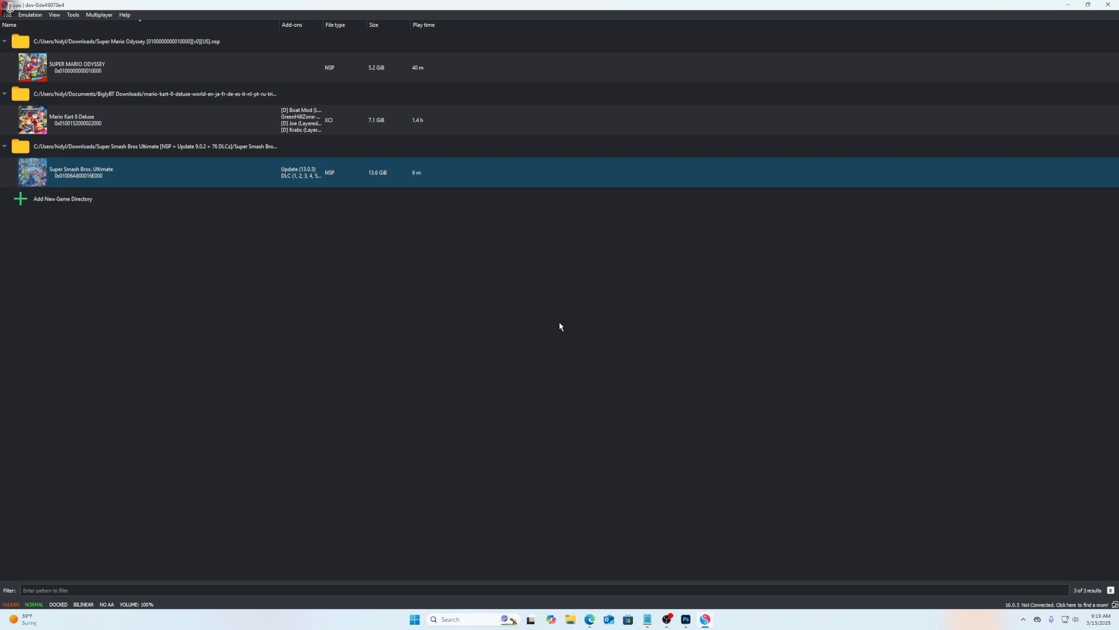
mouse_move(502, 369)
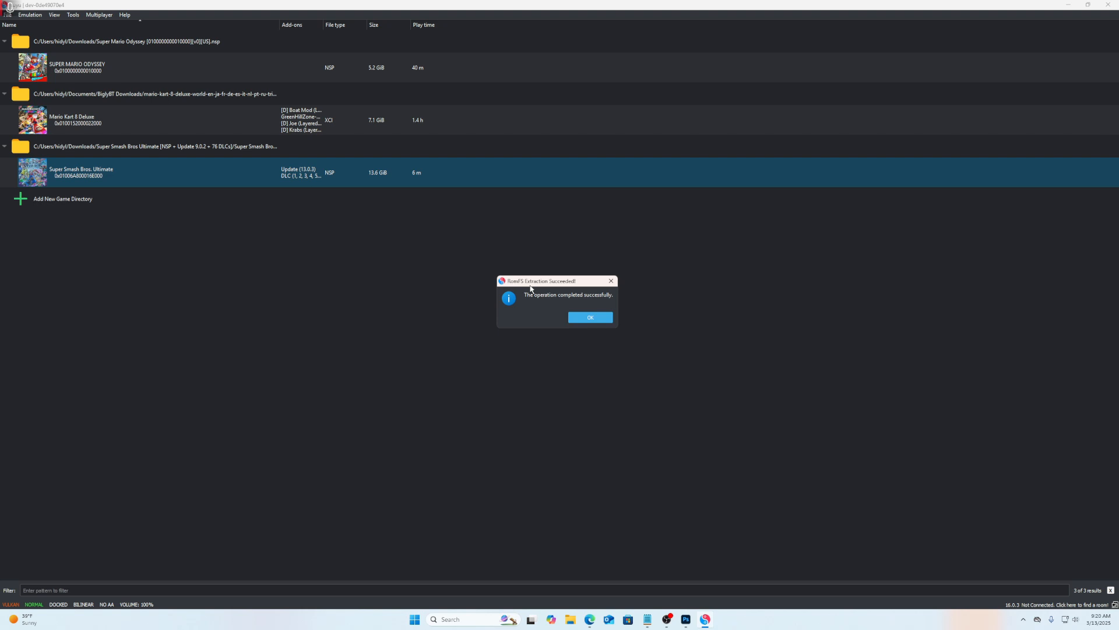
left_click(590, 316)
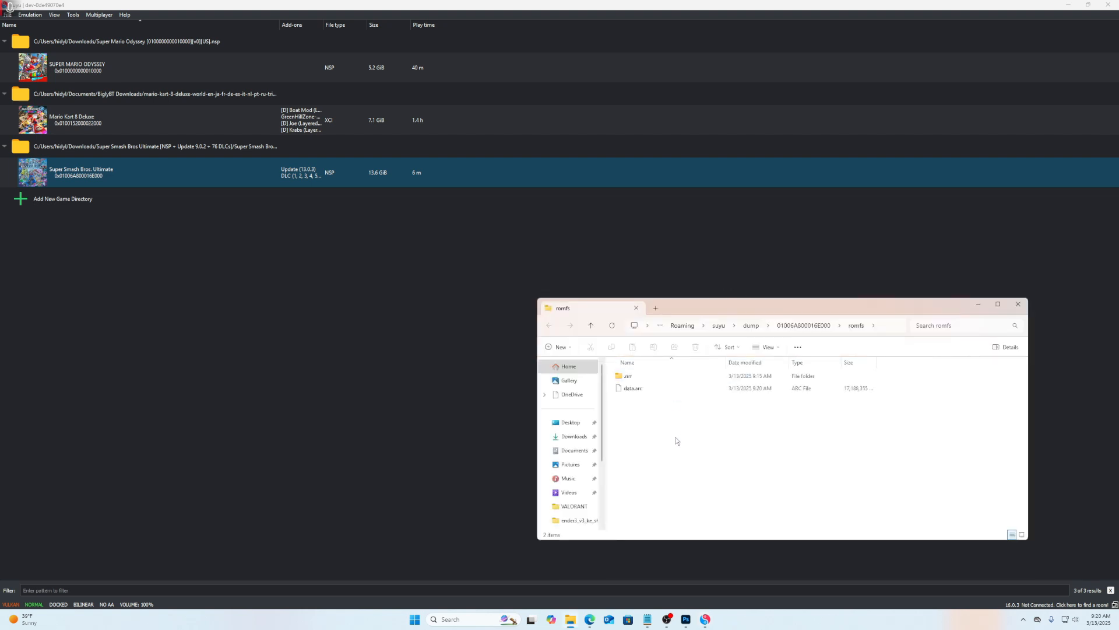
left_click(628, 375)
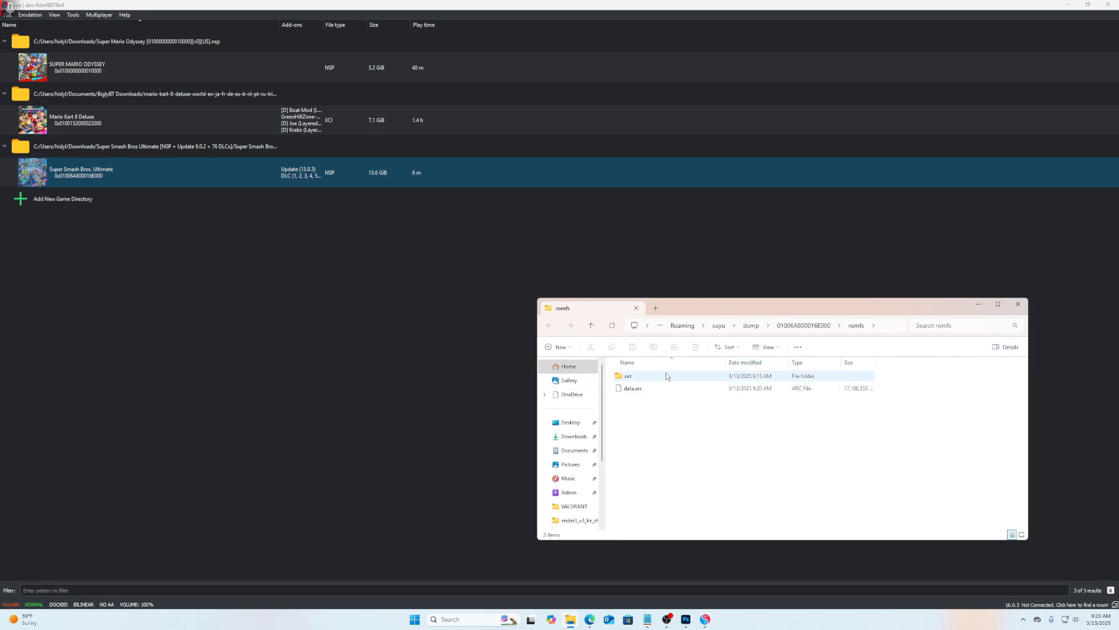
left_click(1018, 304)
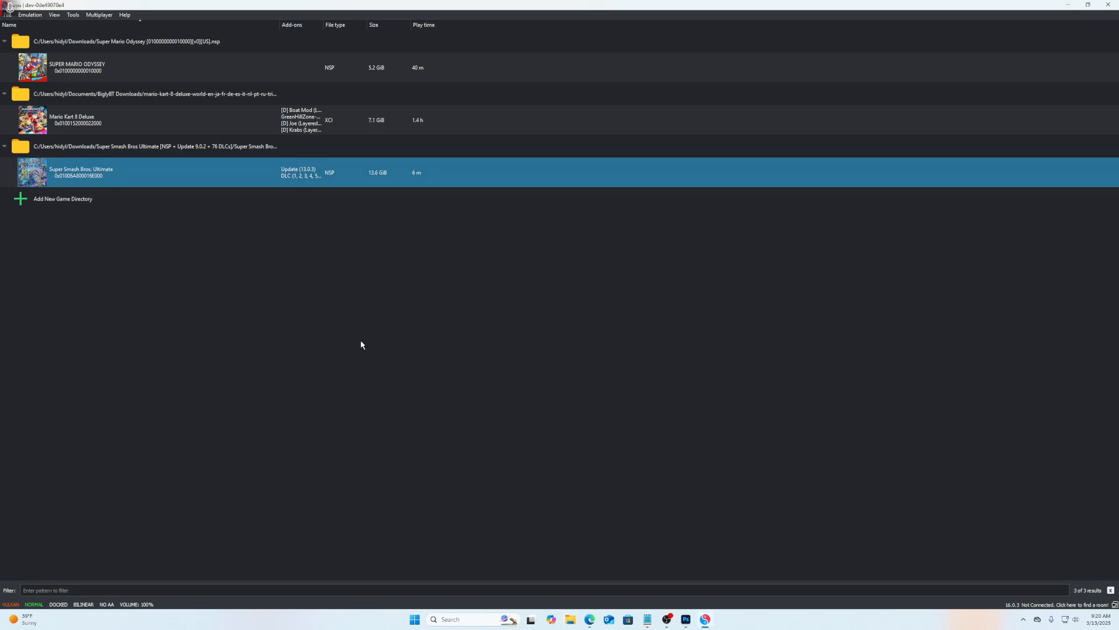
mouse_move(551, 313)
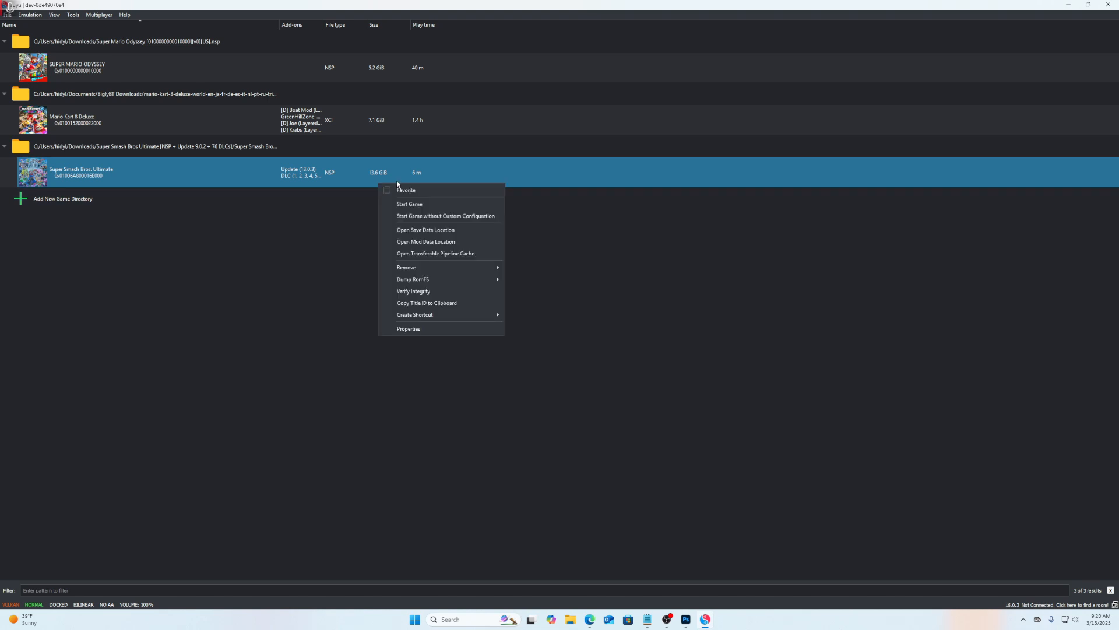
Browse Super Smash Bros. Ultimate's save data location into its save_data folder
left_click(423, 231)
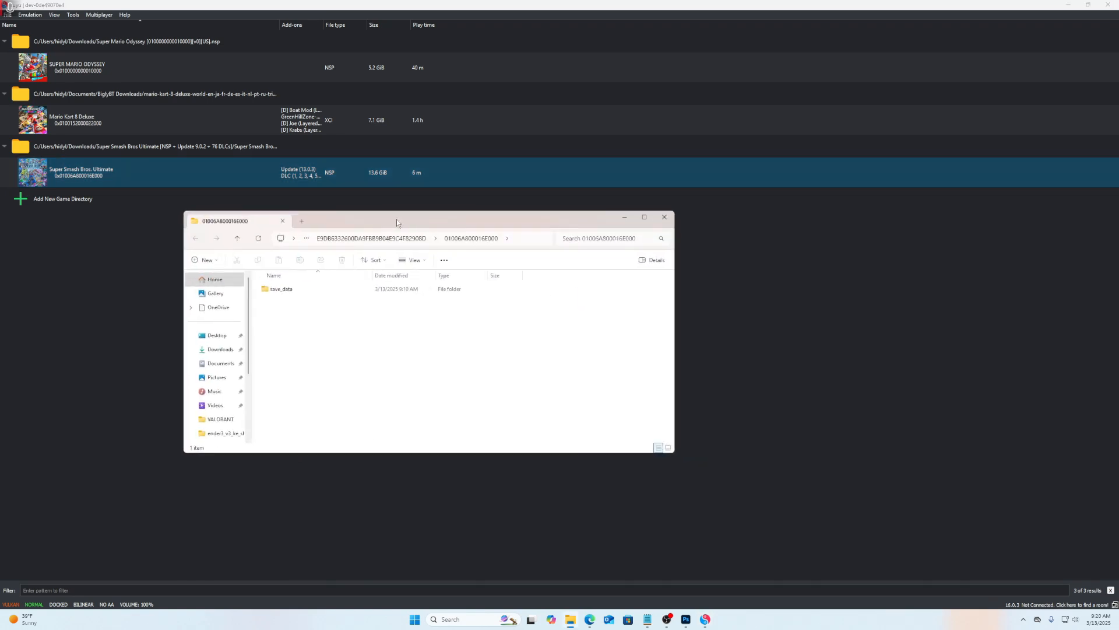
left_click(281, 288)
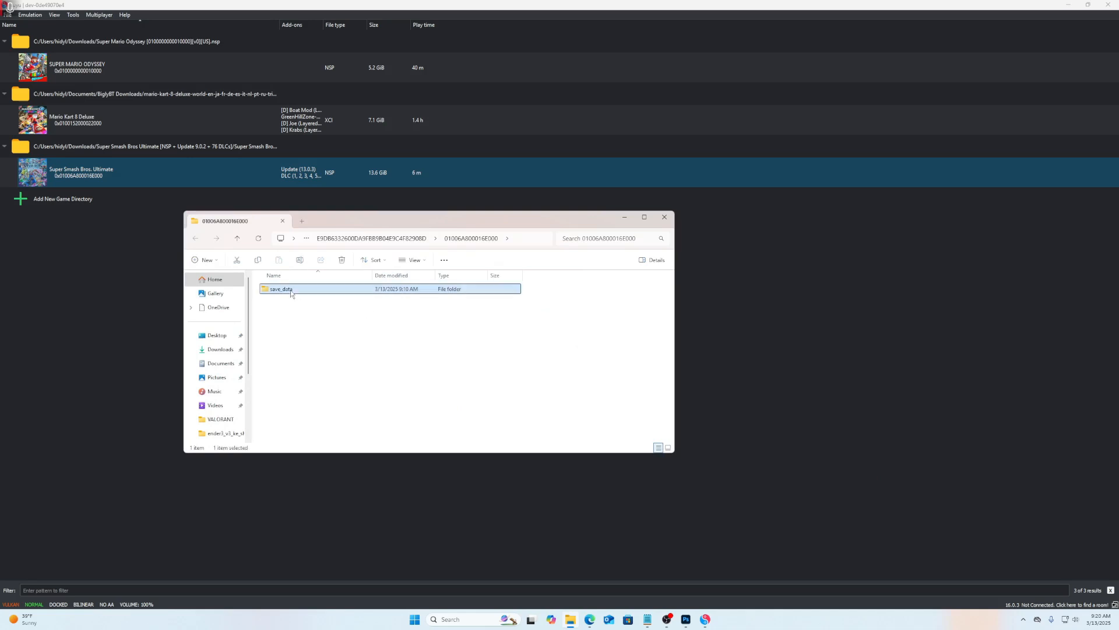
double_click(281, 288)
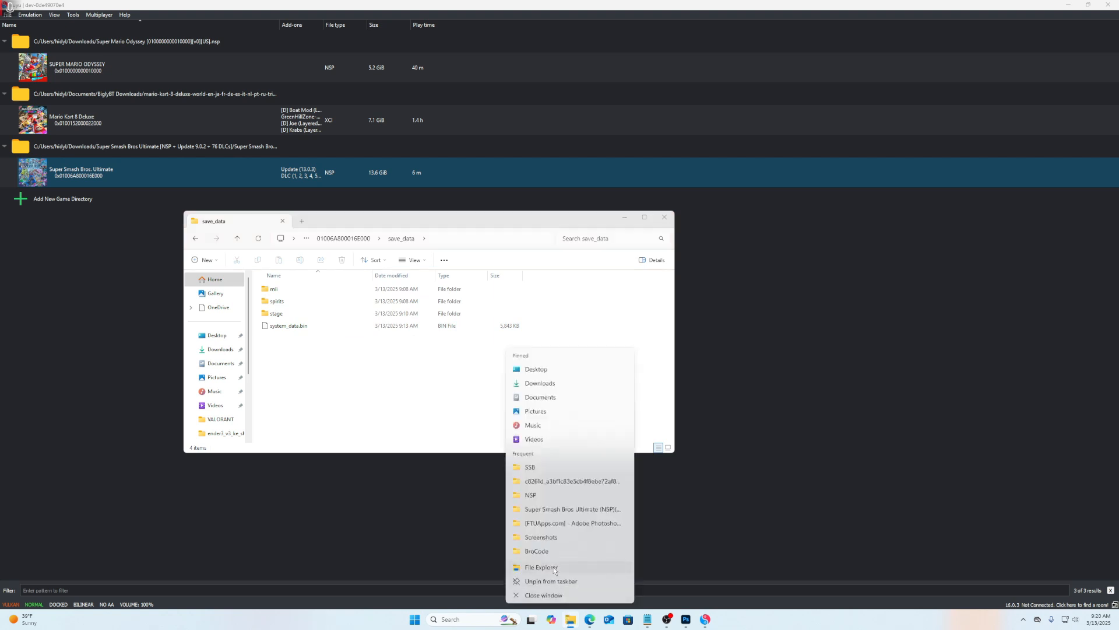
In a second File Explorer window, browse Downloads into the inner All Unlocked folder
left_click(541, 566)
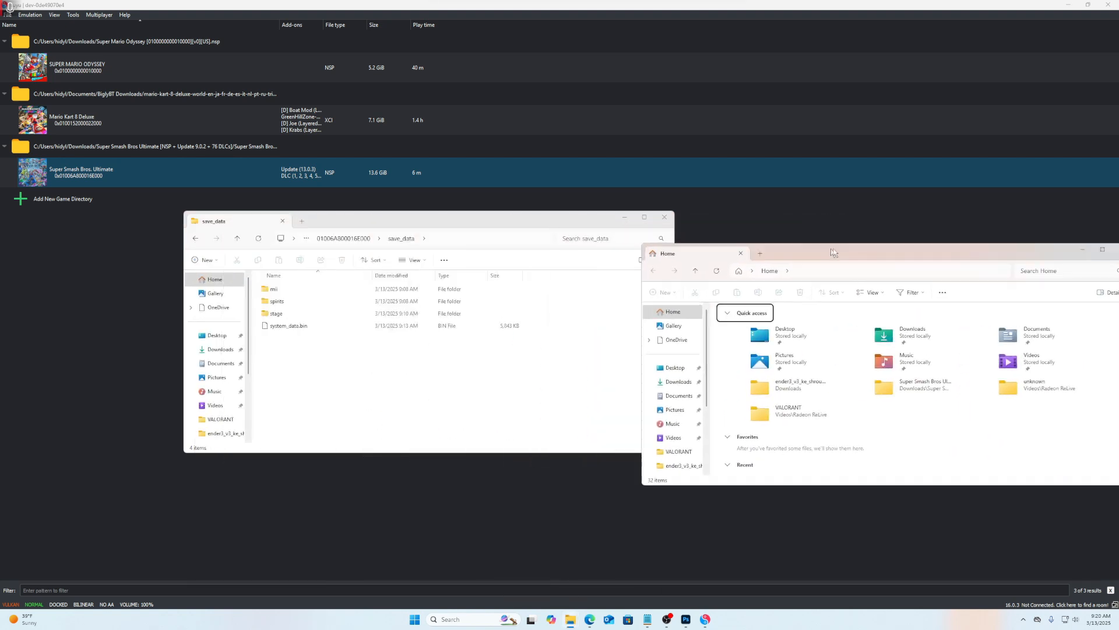
left_click(677, 380)
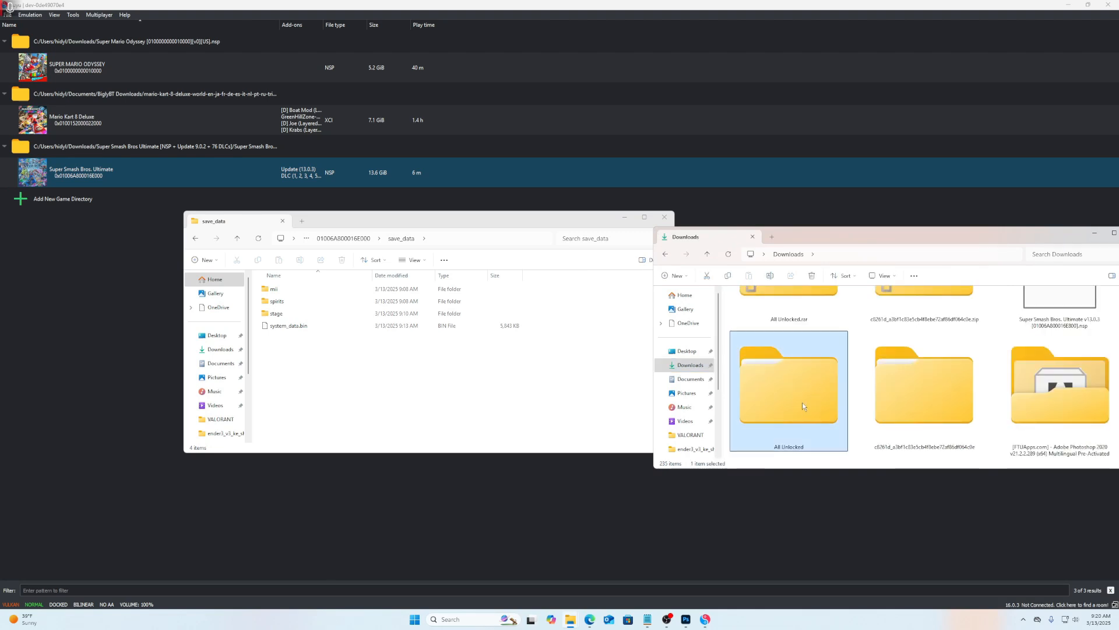
double_click(788, 386)
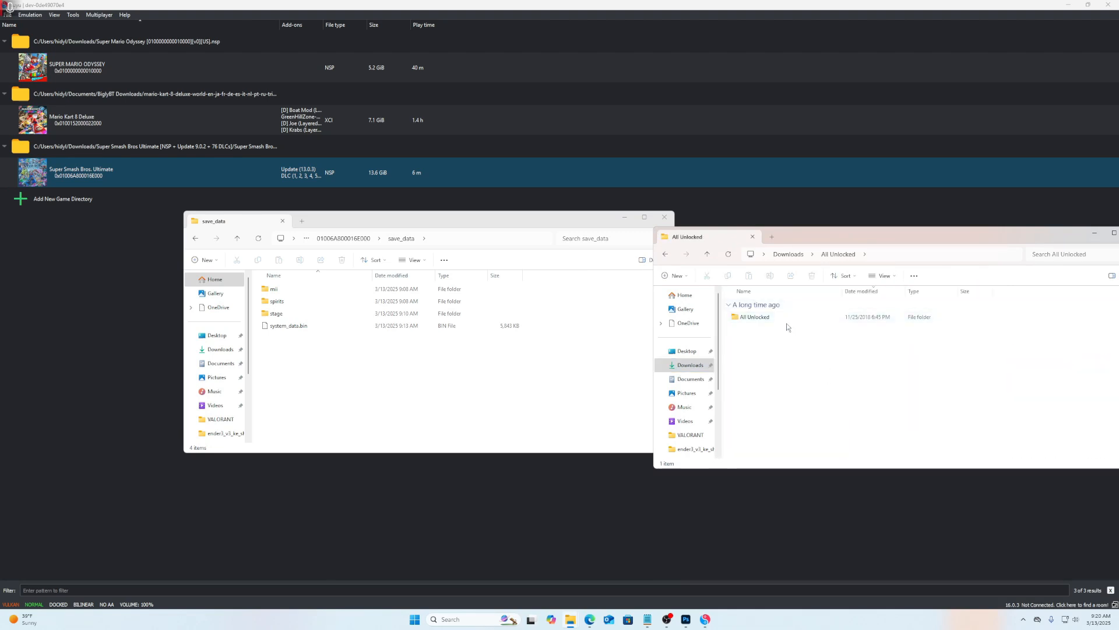
double_click(754, 316)
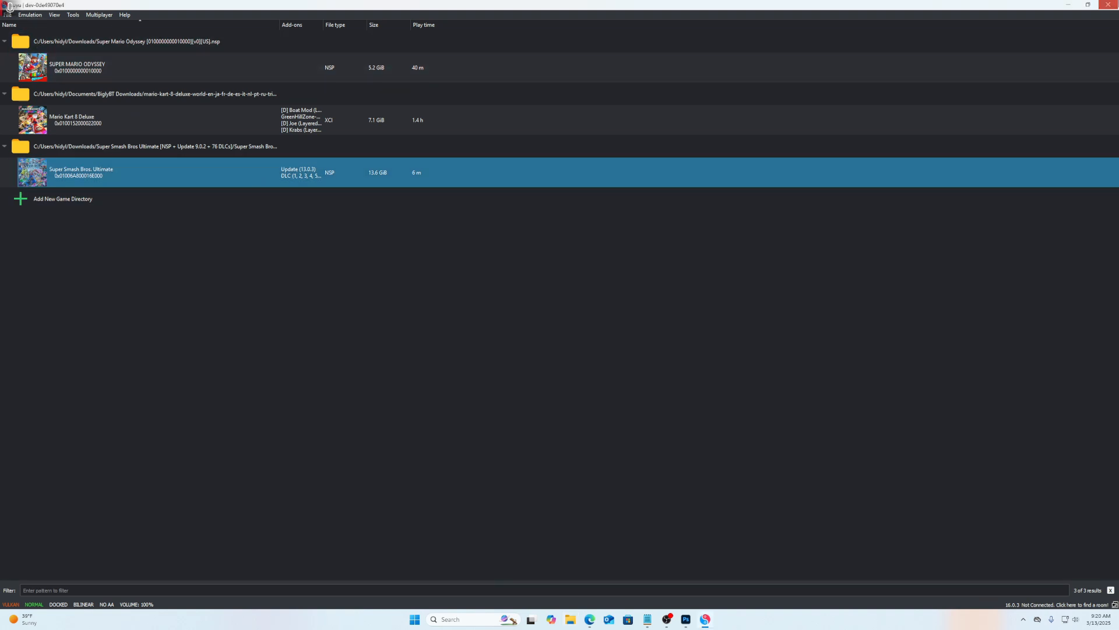
Start Super Smash Bros. Ultimate from the Suyu game list
left_click(458, 619)
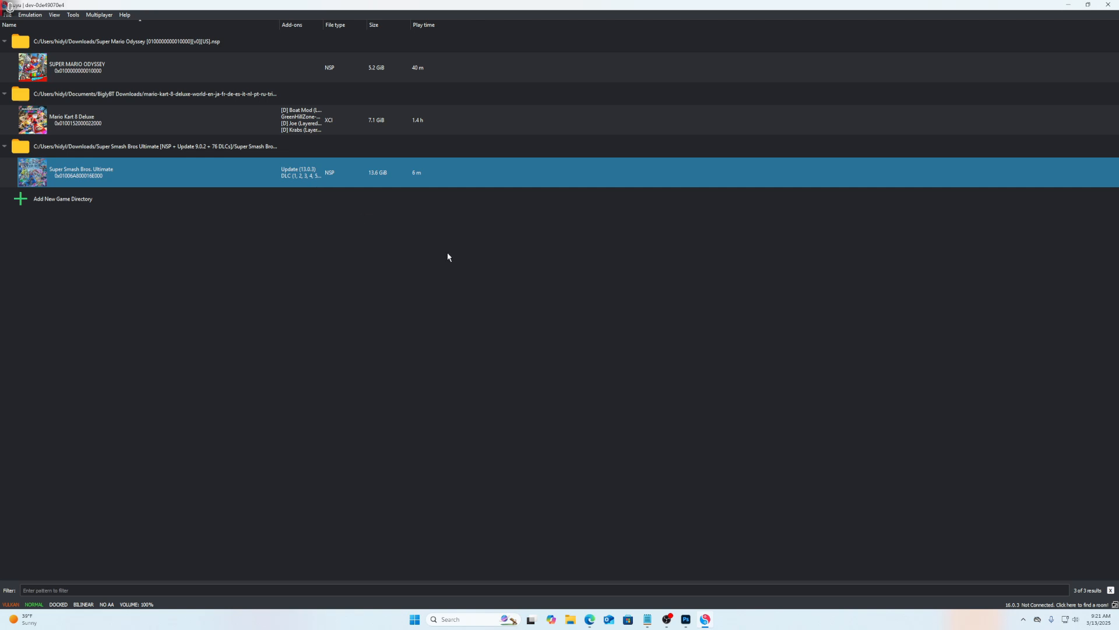
double_click(81, 173)
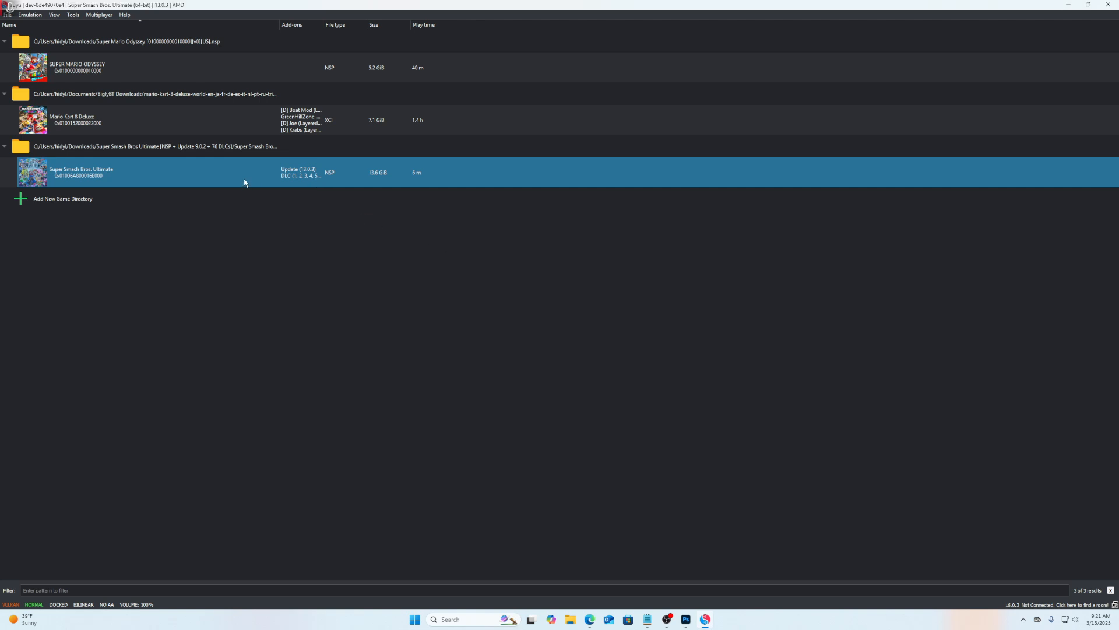
double_click(80, 172)
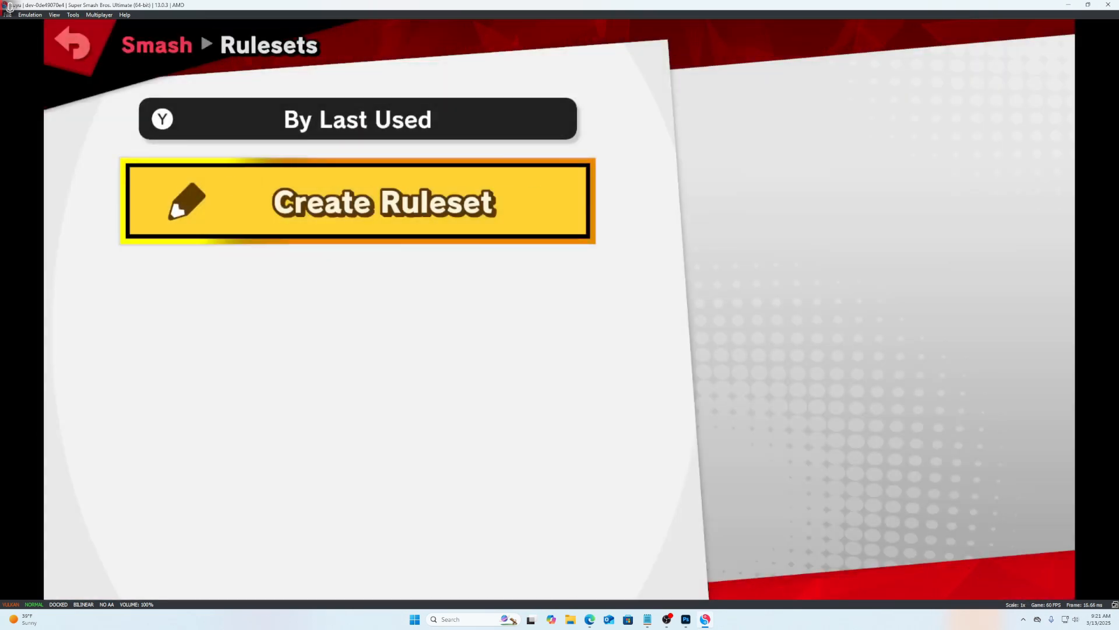
Create a new Smash ruleset and set all of its items on
left_click(357, 201)
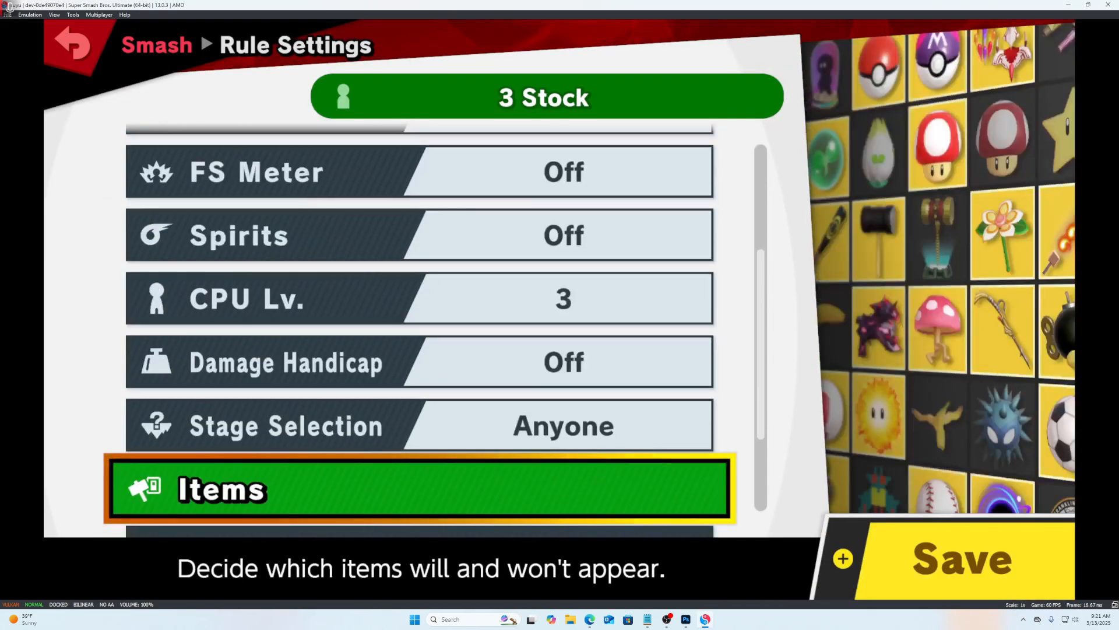
left_click(420, 489)
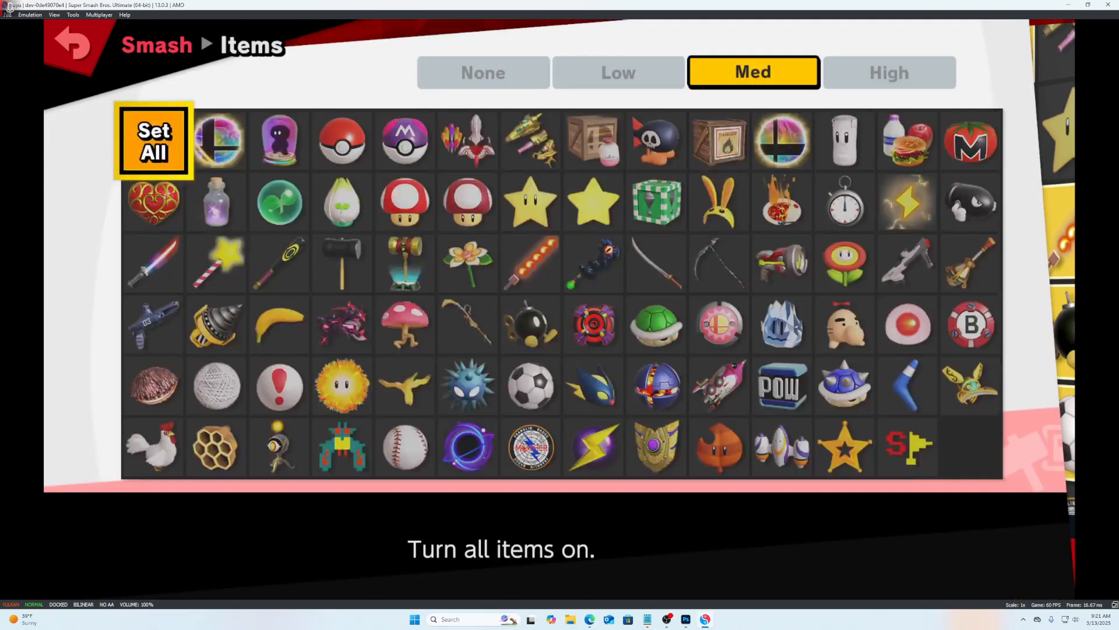
left_click(217, 140)
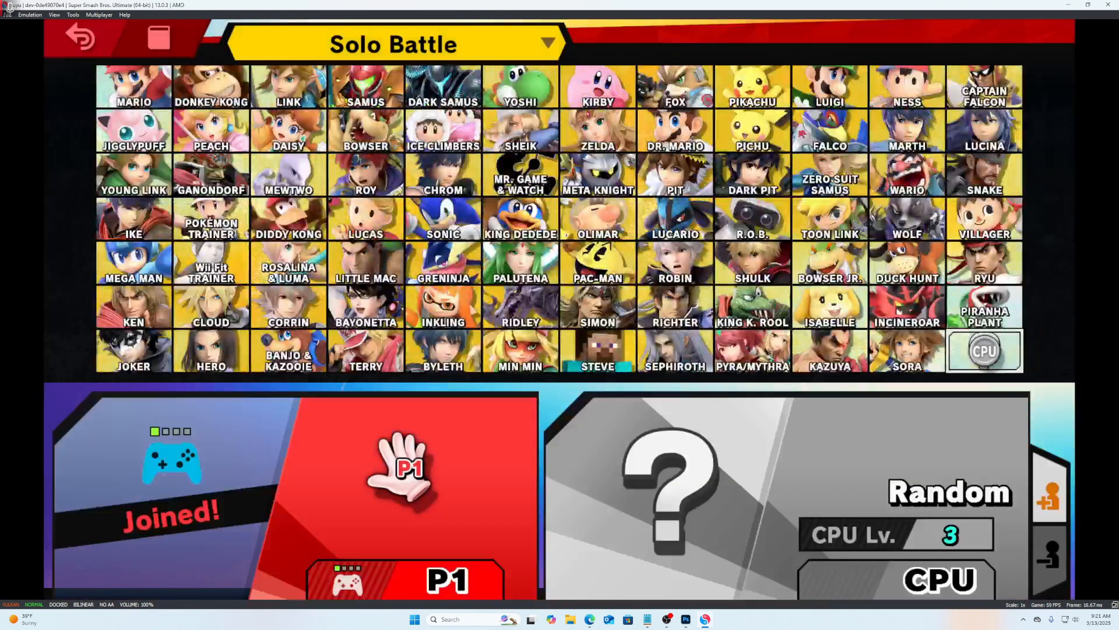
Pick Byleth, then Ness, as player 1's fighter on the Solo Battle select screen
left_click(443, 350)
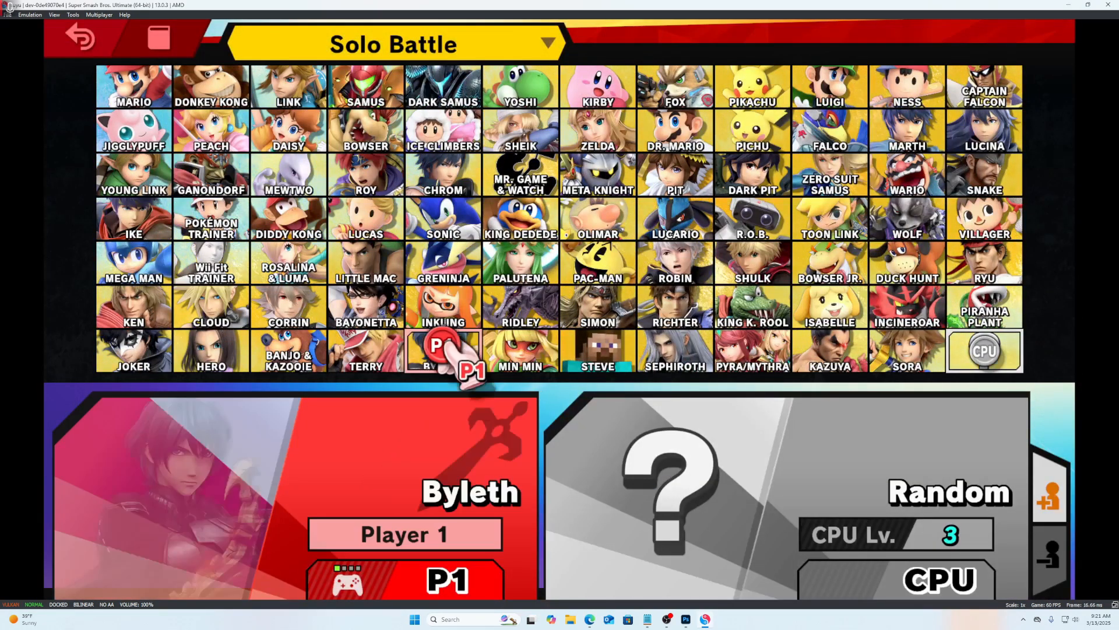
left_click(907, 86)
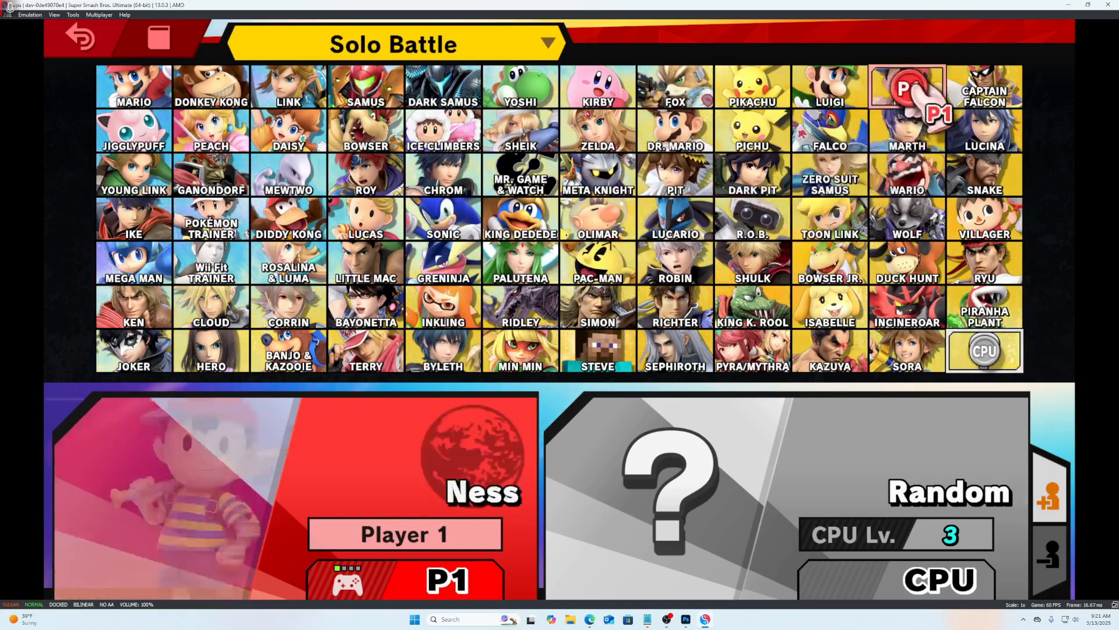